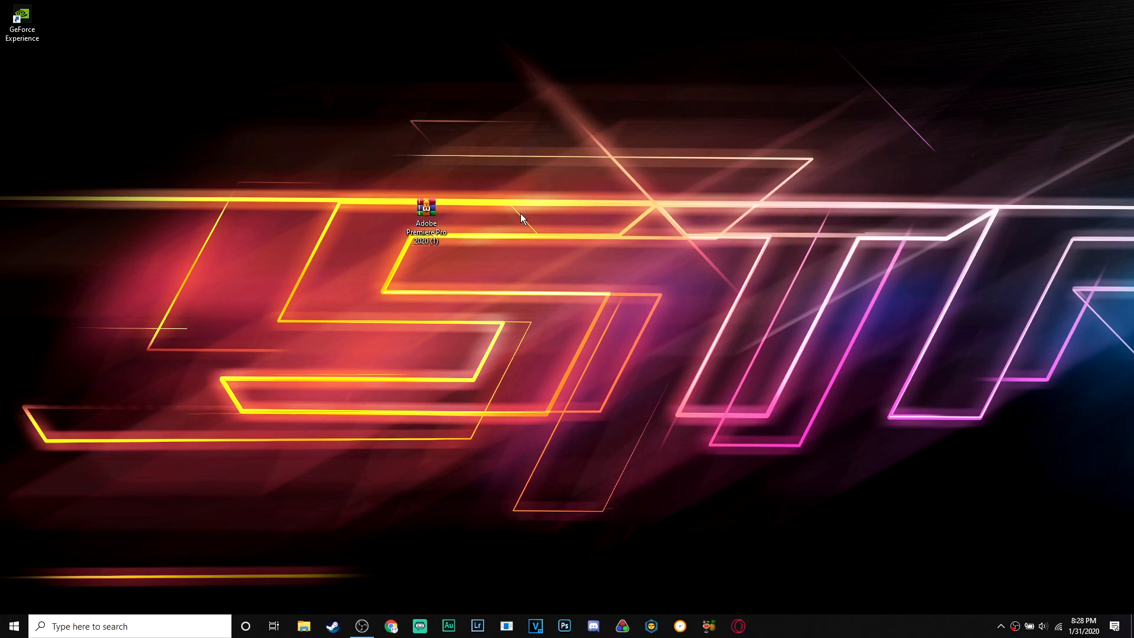
mouse_move(385, 130)
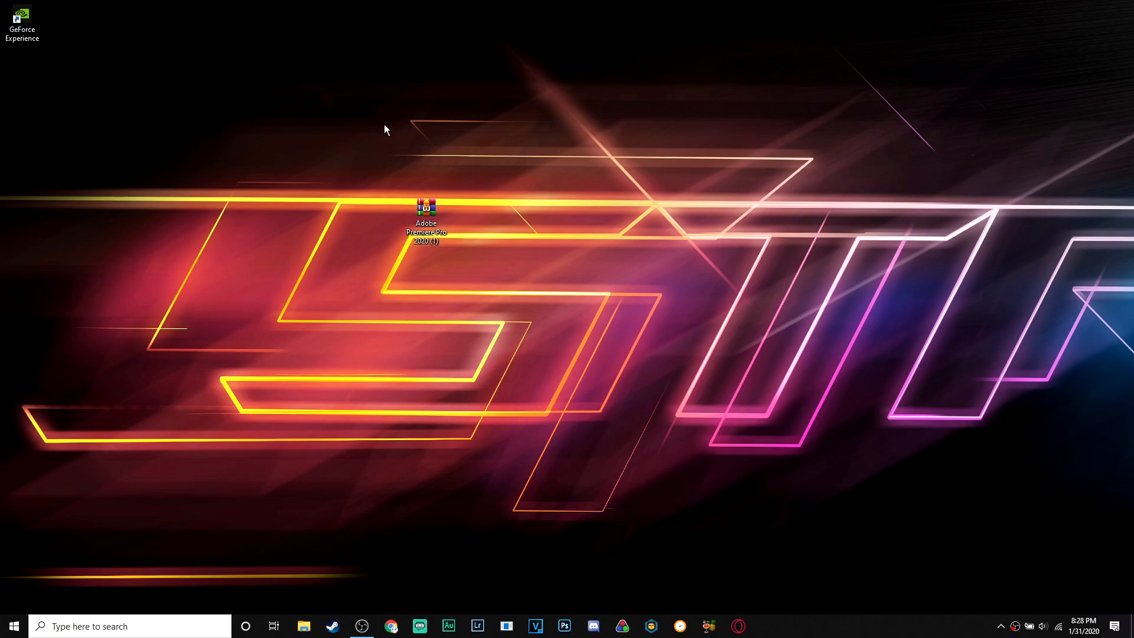
- Open the Premiere Pro RAR from the desktop, then the Adobe.Premiere.Pro.2020 ISO inside it
left_click(426, 210)
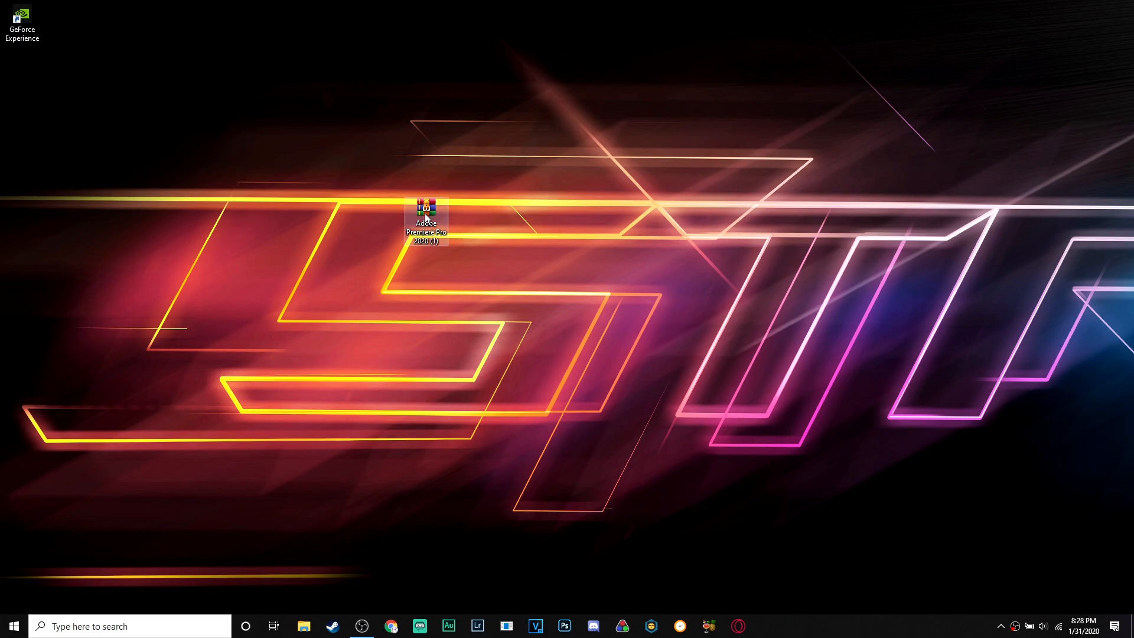
left_click(426, 217)
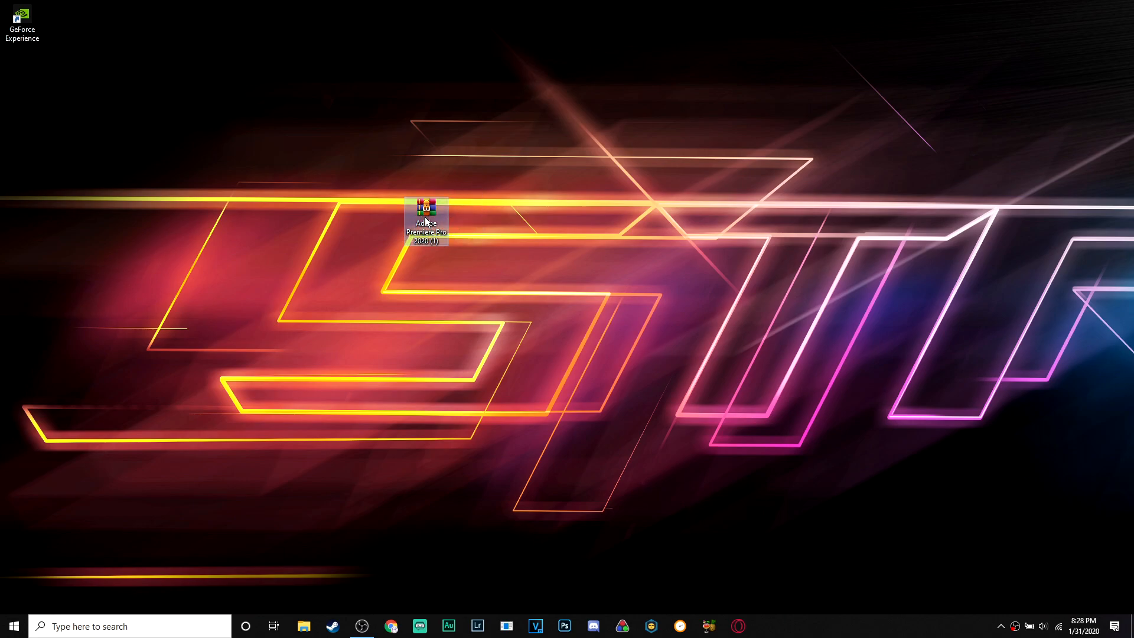
double_click(426, 210)
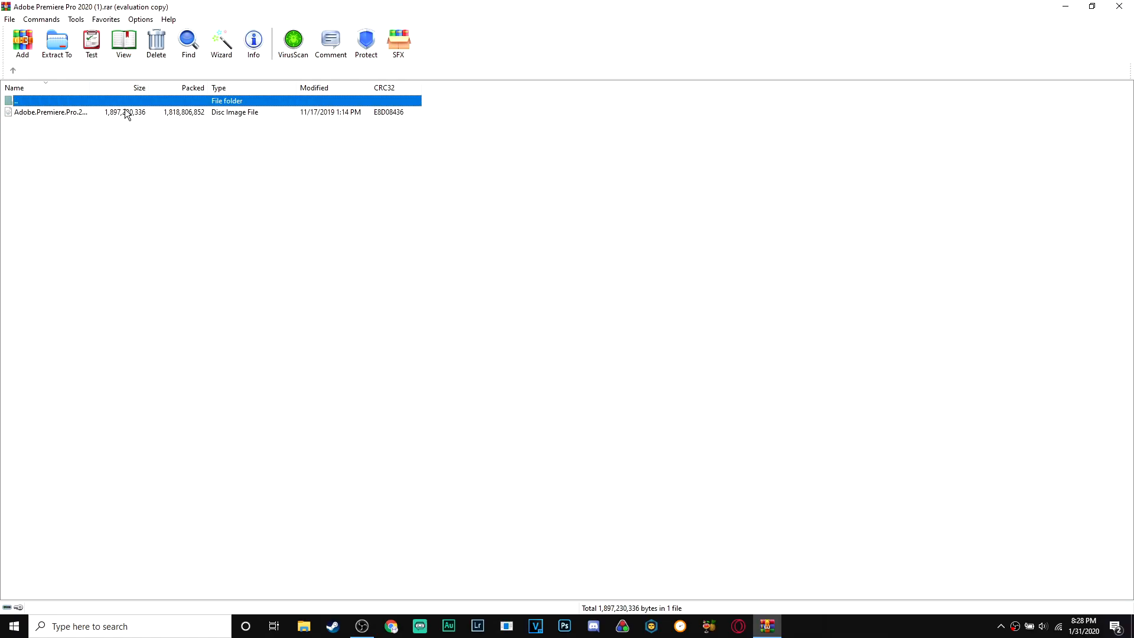
double_click(51, 112)
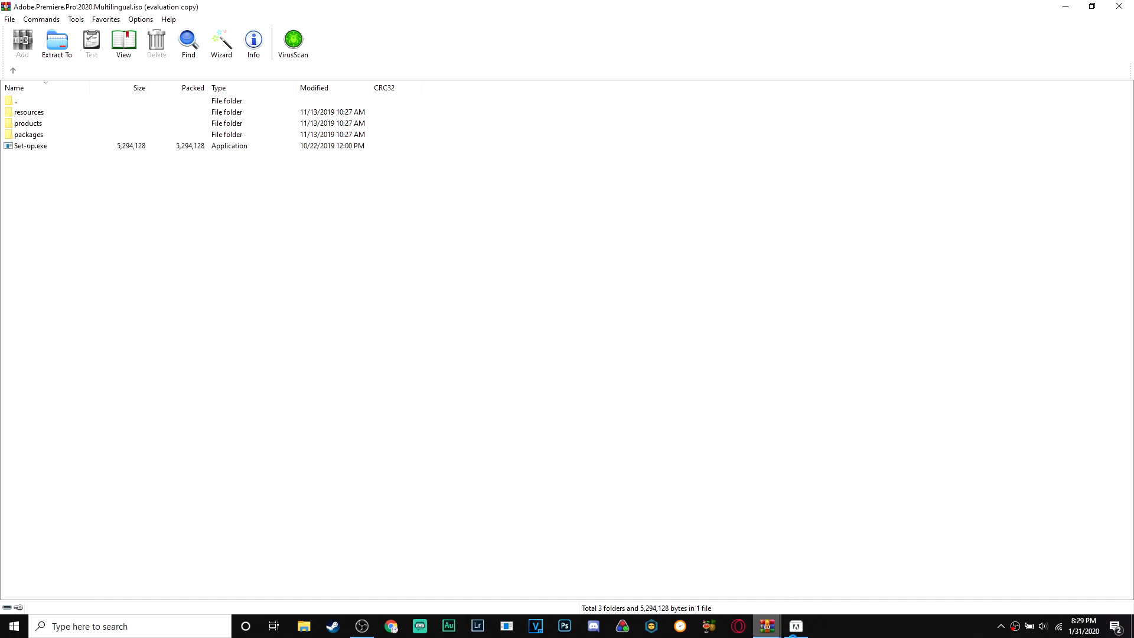
- Run Set-up.exe and set the install location to D:\Program Files, then begin installing
double_click(30, 145)
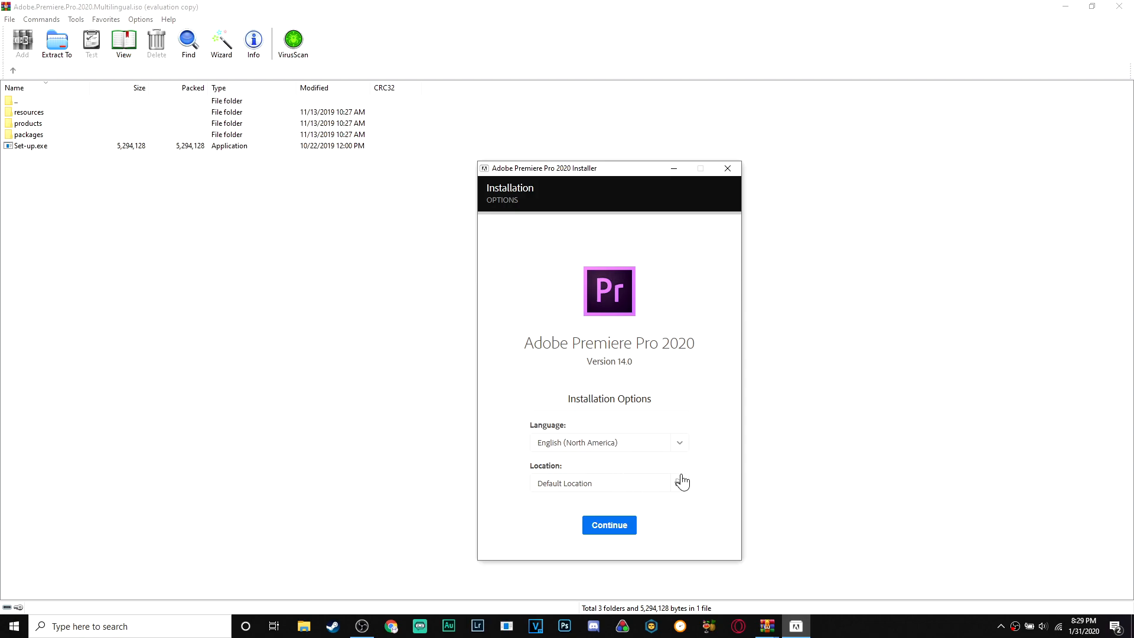
left_click(678, 482)
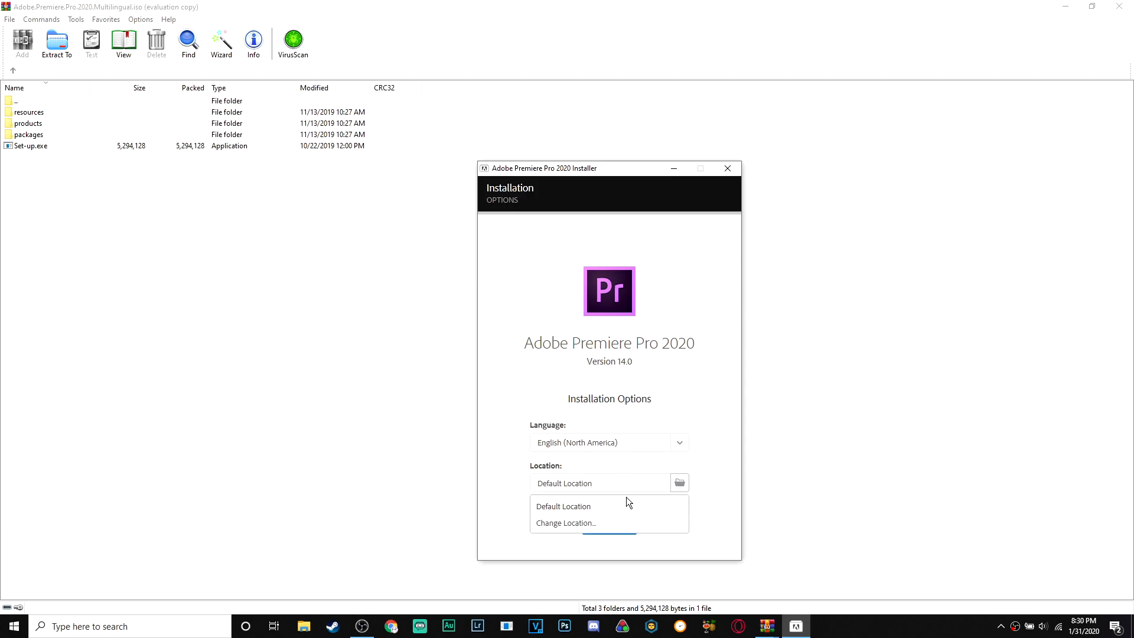
left_click(566, 524)
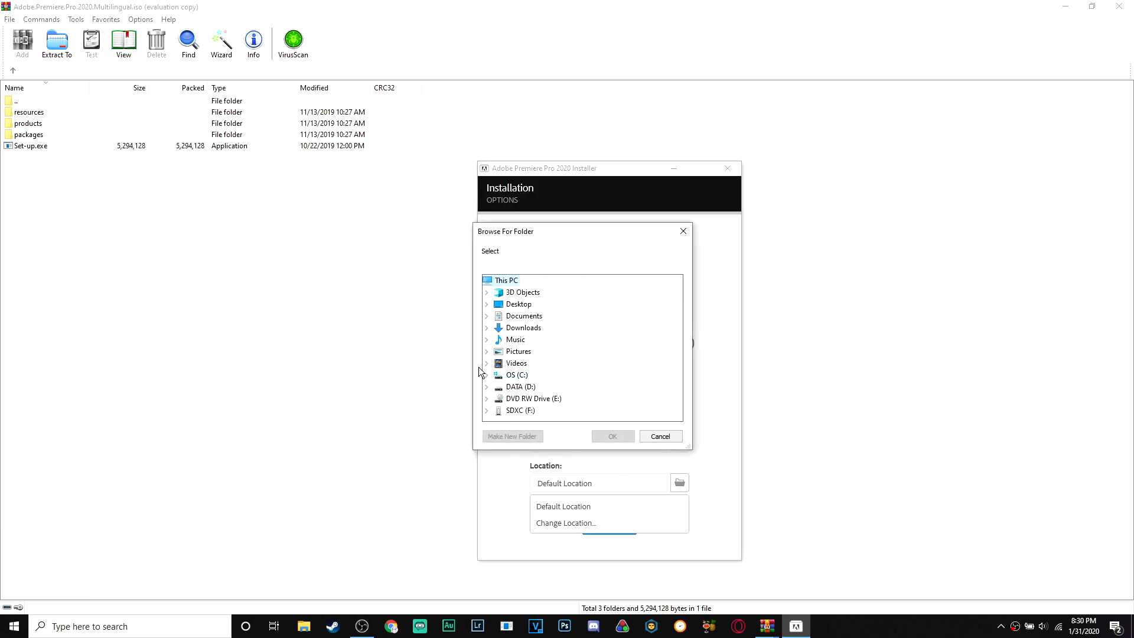
left_click(516, 386)
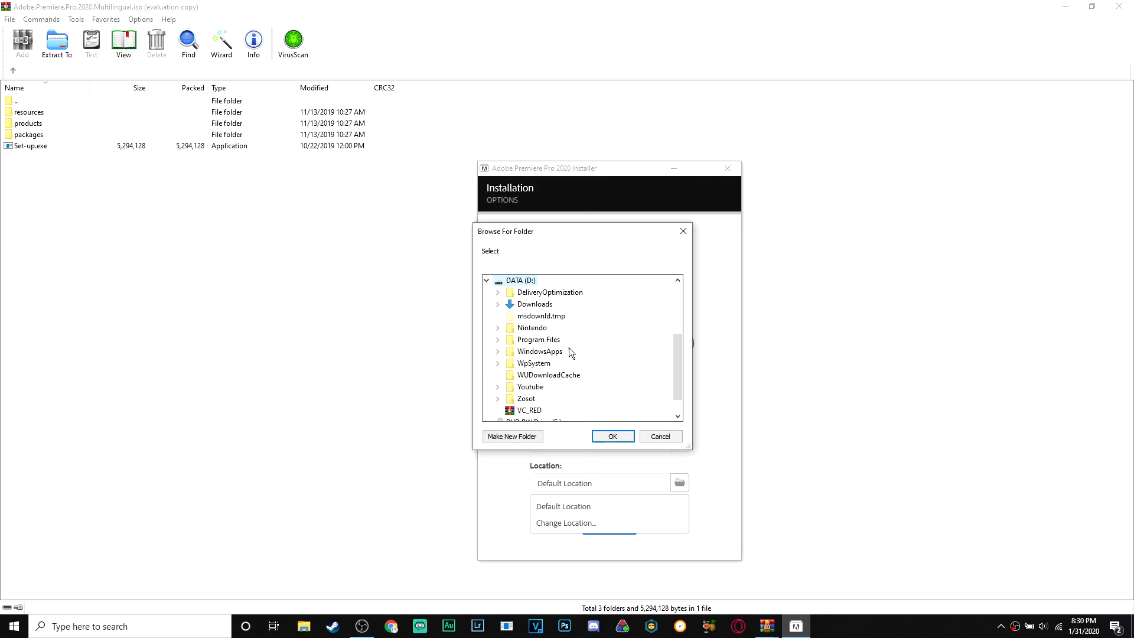
mouse_move(540, 317)
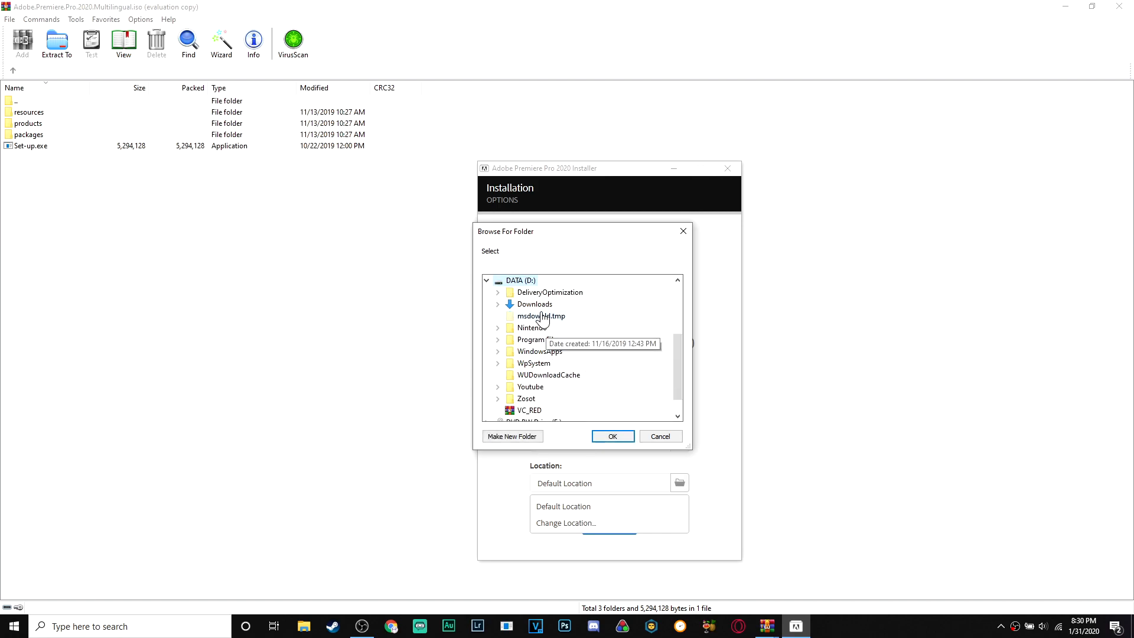
scroll("down", 3)
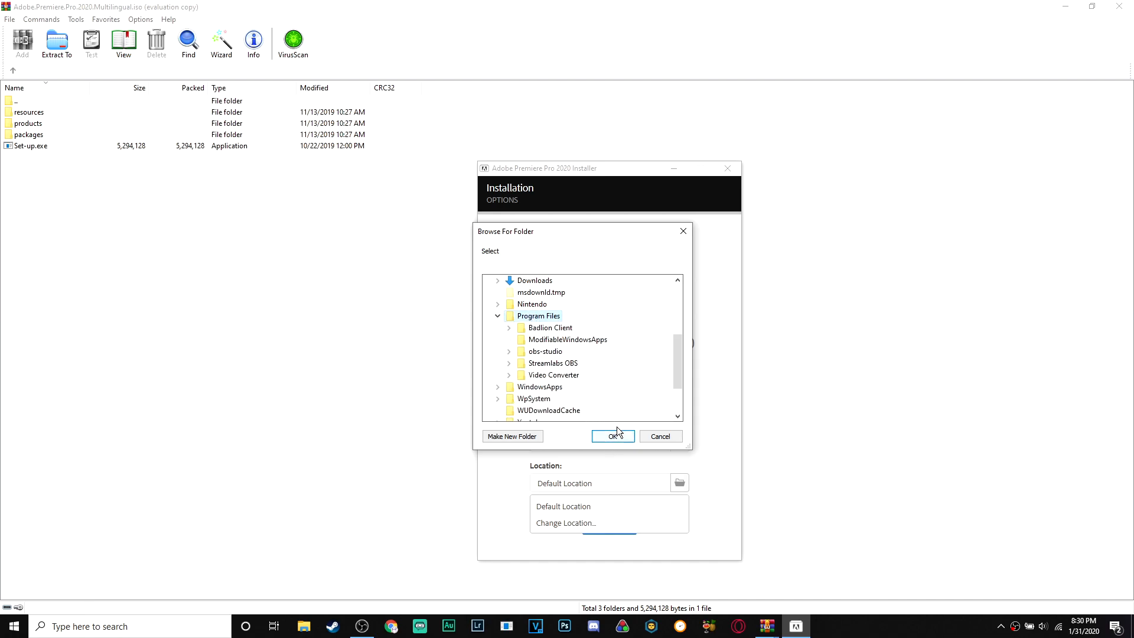
left_click(613, 436)
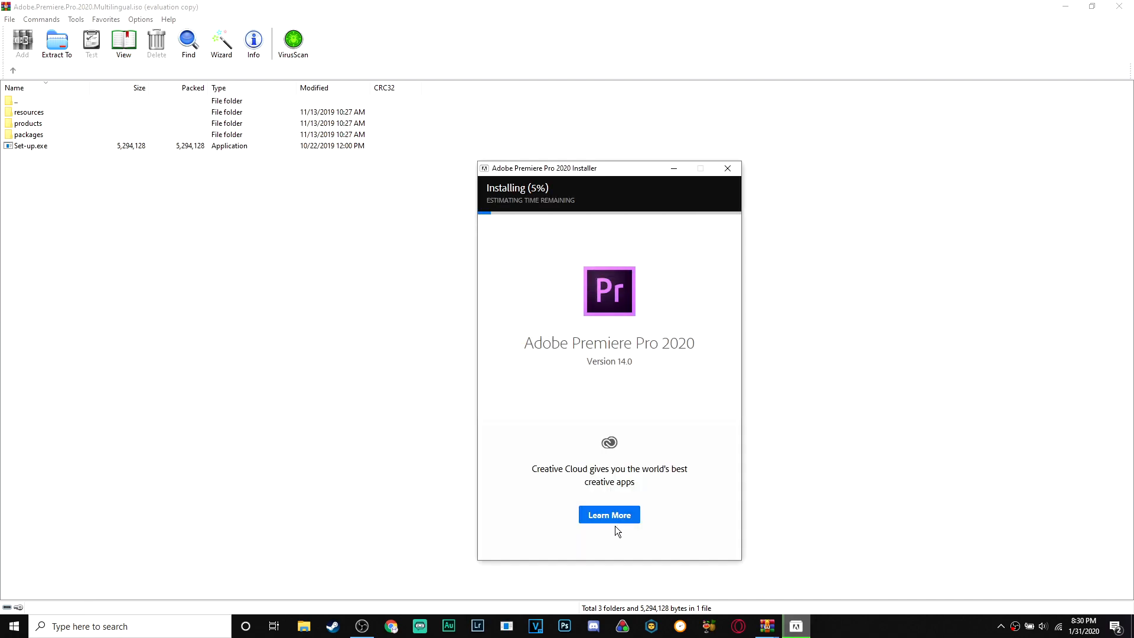
mouse_move(682, 260)
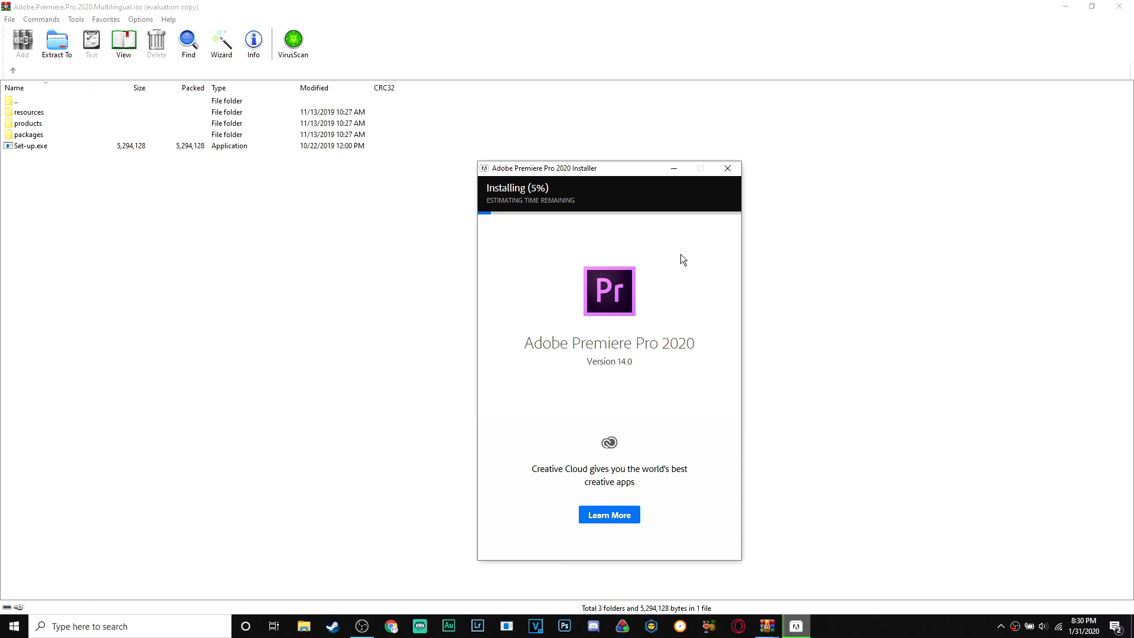
mouse_move(675, 237)
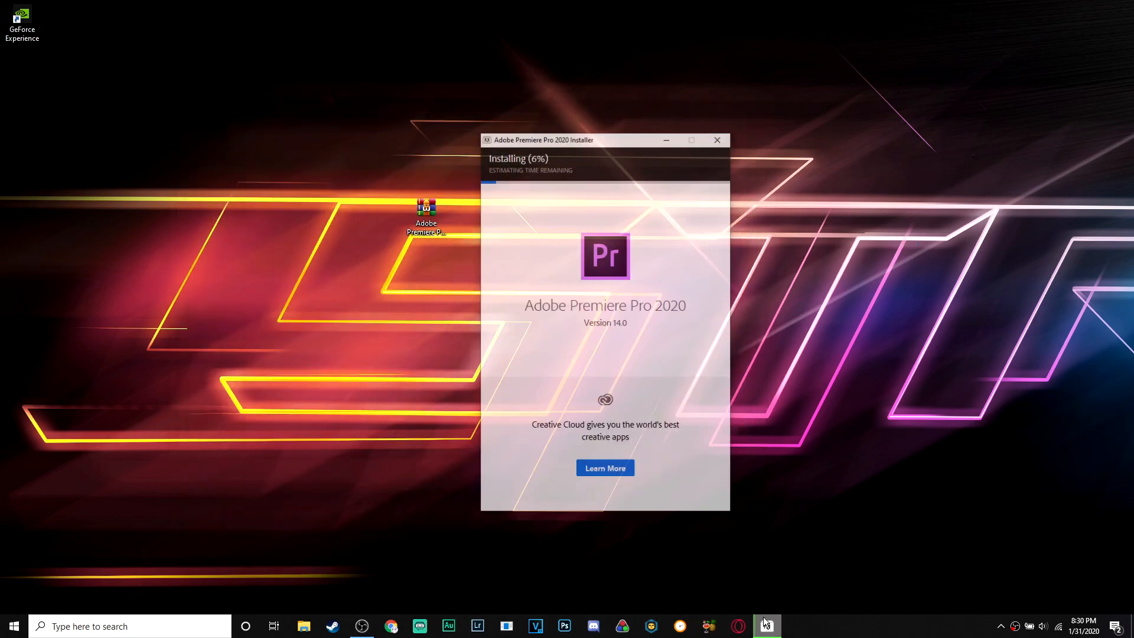
- Drag the installer window around the desktop while the installation progresses to 100%
left_click_drag(605, 140, 526, 101)
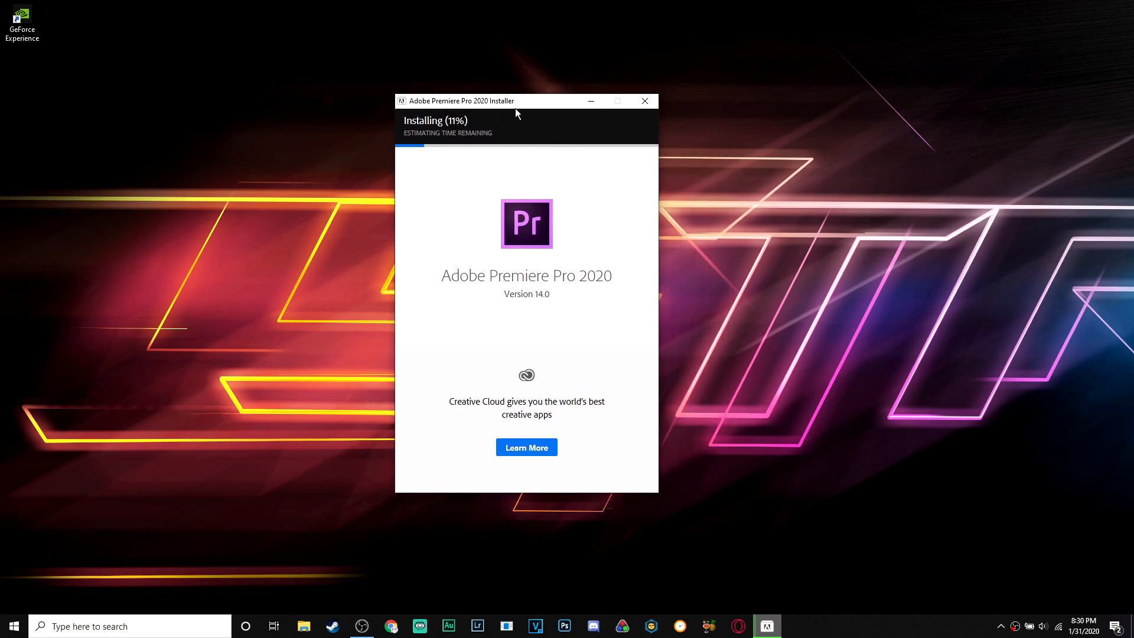
left_click_drag(462, 101, 68, 7)
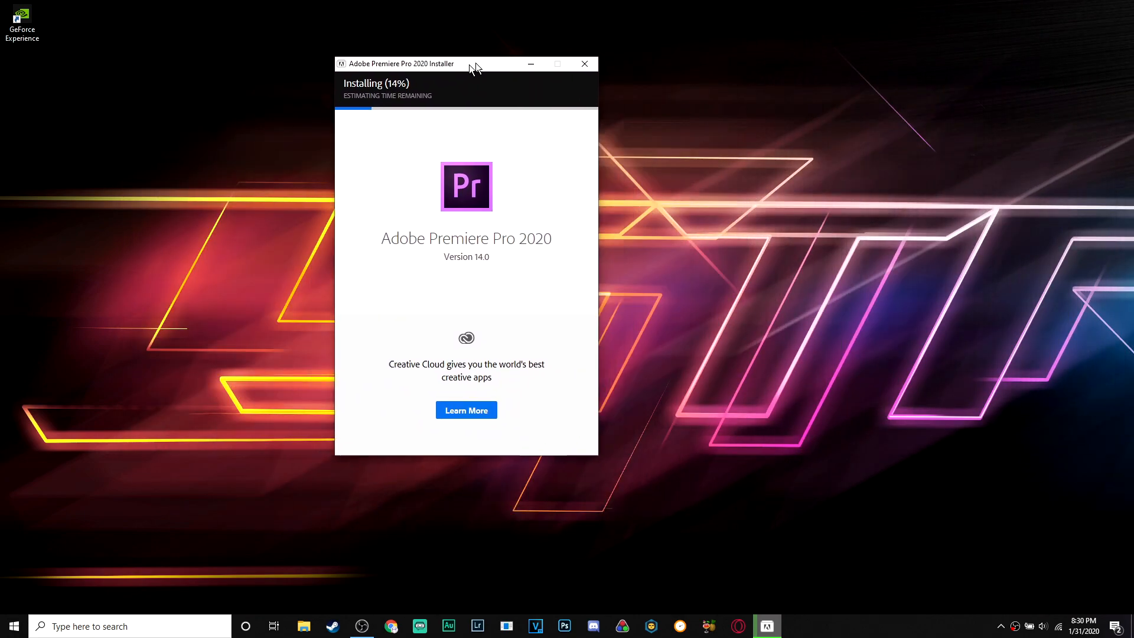
left_click_drag(470, 64, 340, 147)
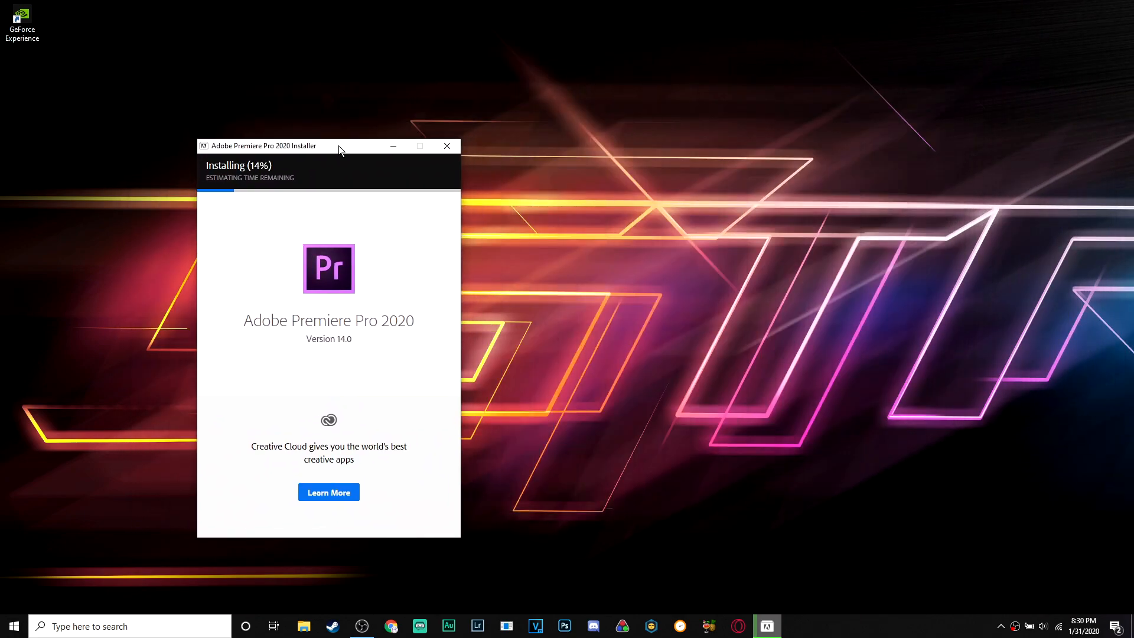
mouse_move(332, 148)
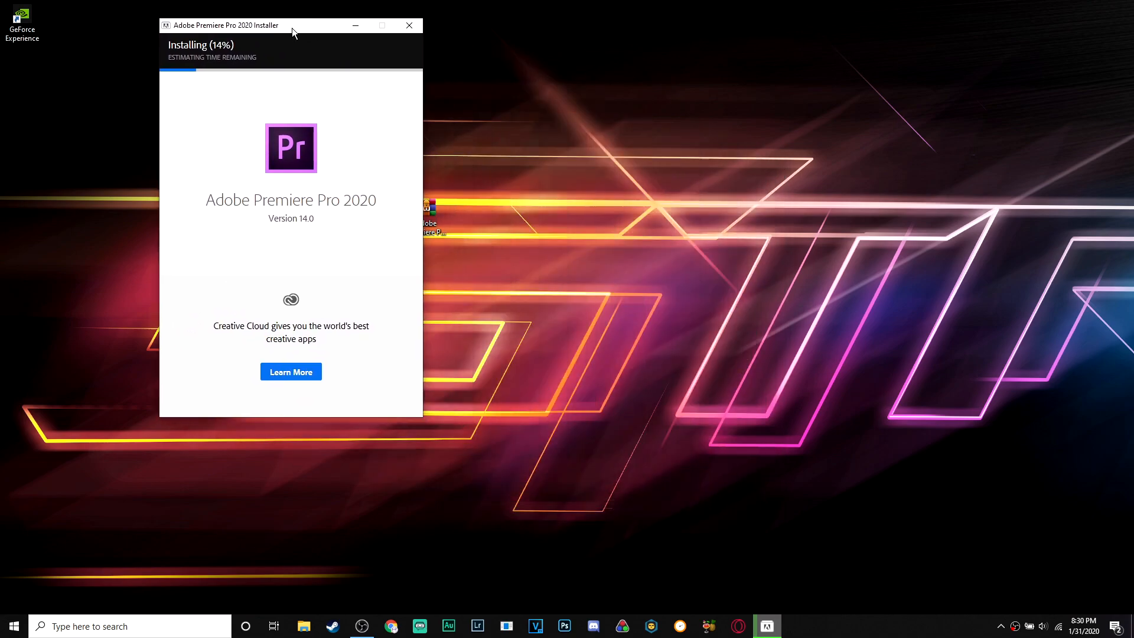
left_click_drag(227, 24, 776, 157)
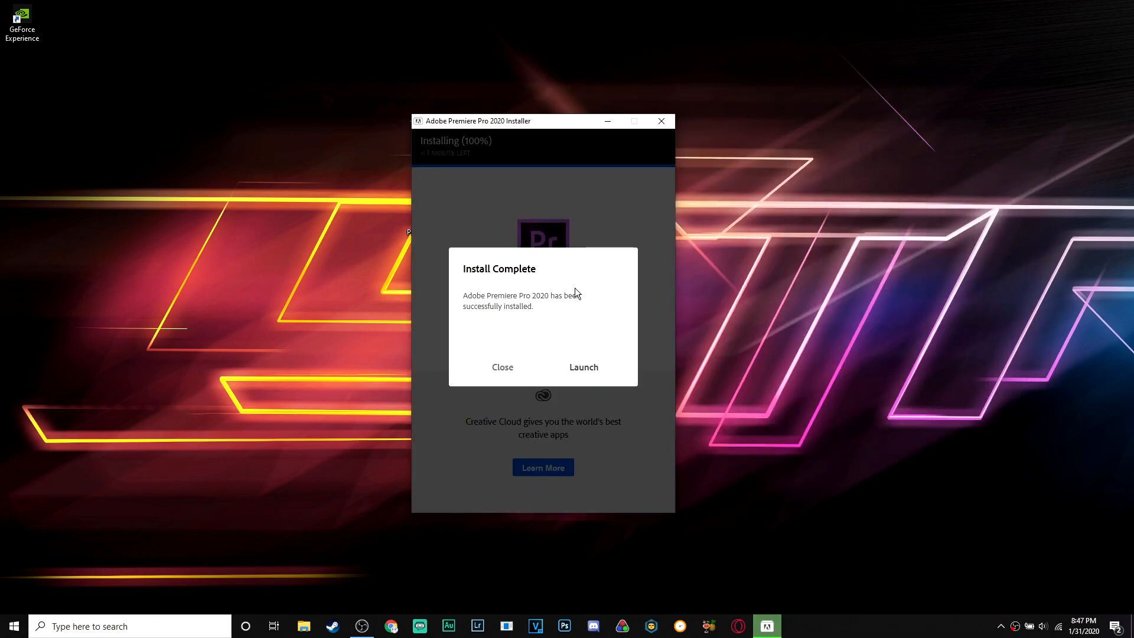
- Launch the freshly installed Premiere Pro 2020 from the Install Complete dialog
left_click(583, 367)
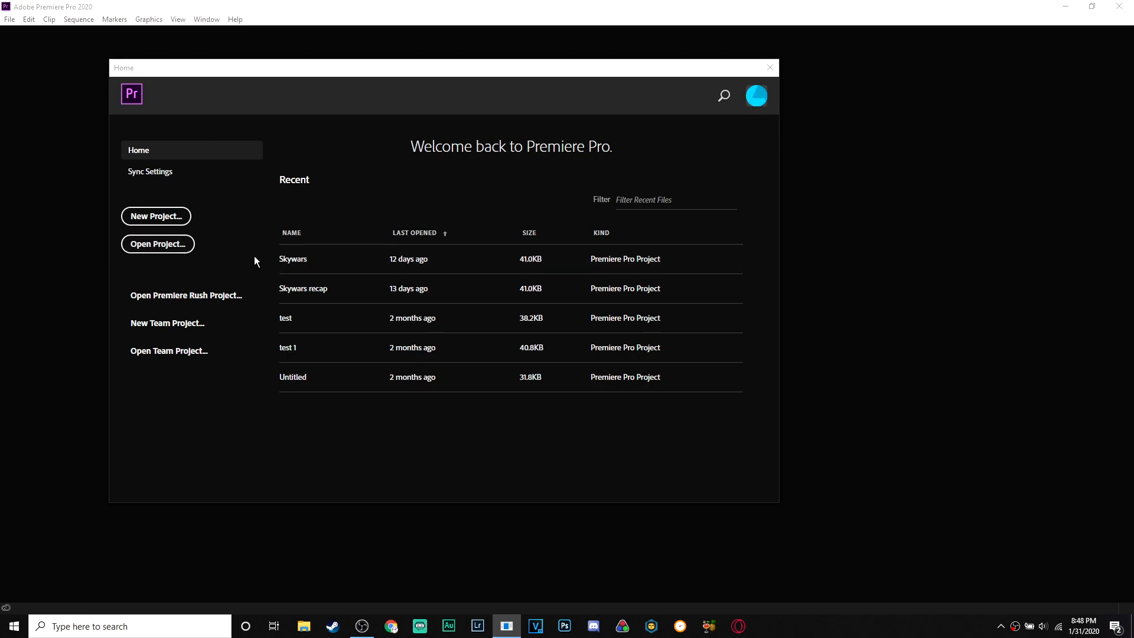
mouse_move(183, 216)
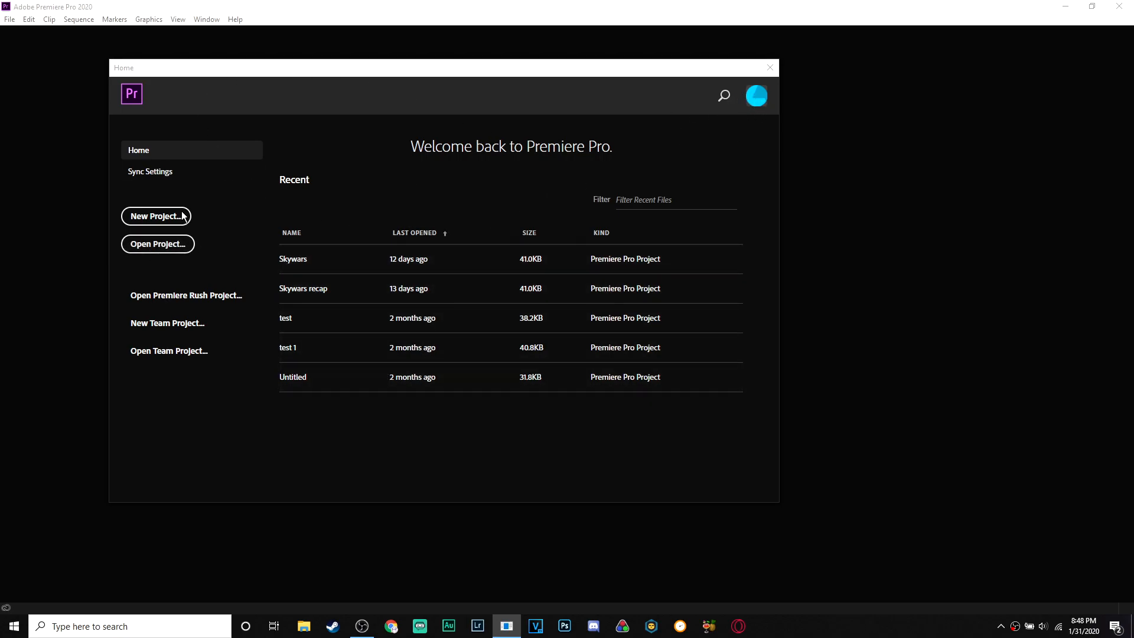
- Create an Untitled project with default settings, visiting the Learning then Editing workspace
left_click(156, 215)
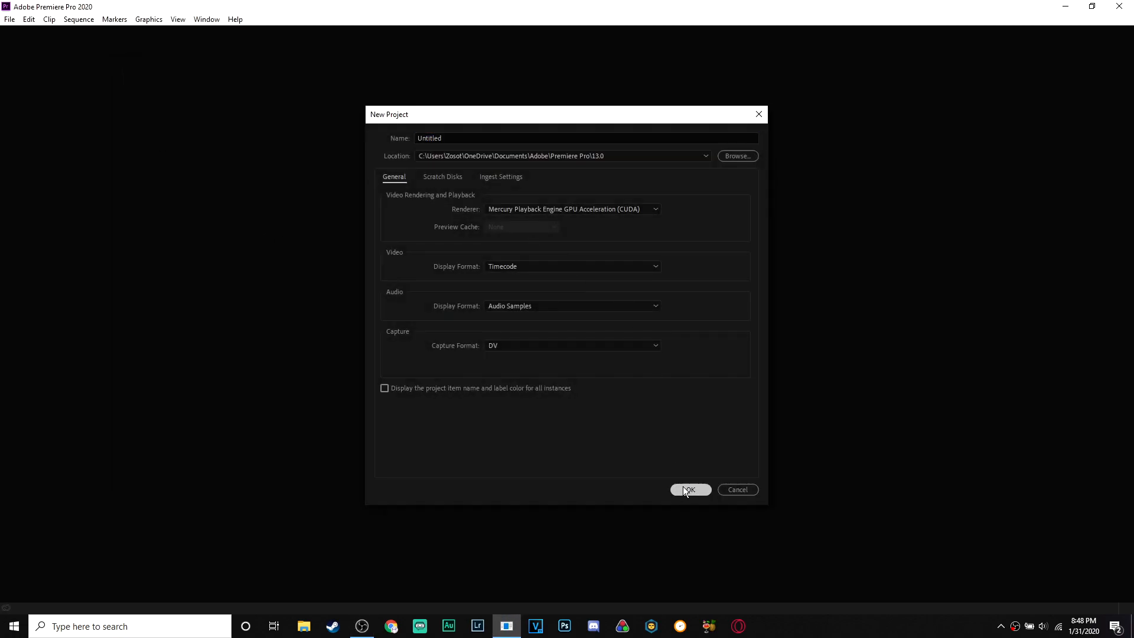
left_click(689, 489)
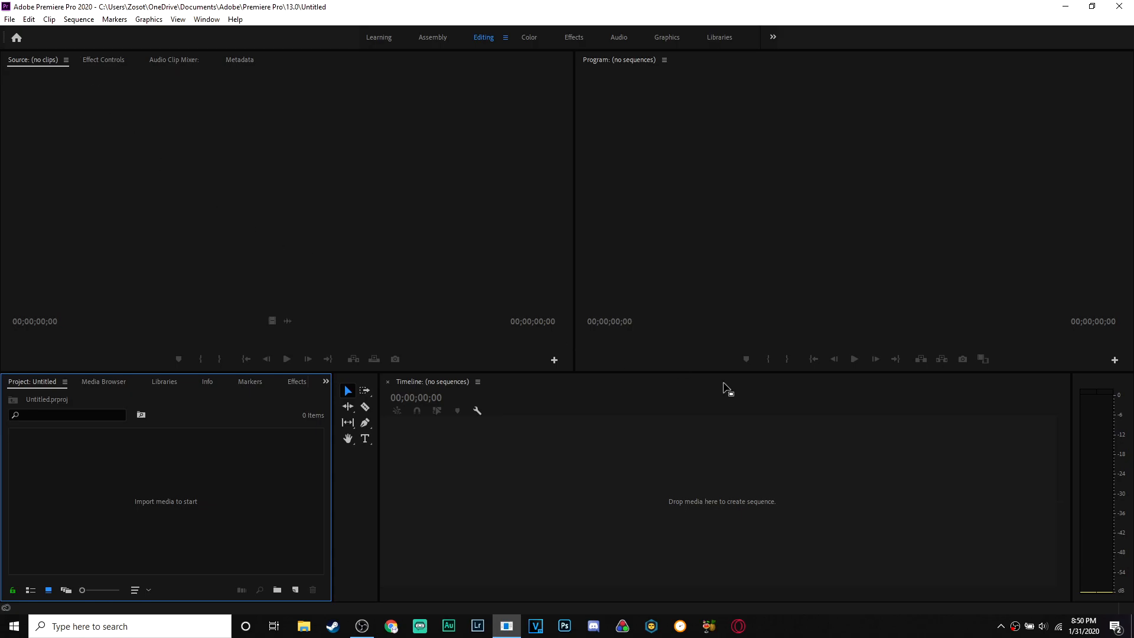
left_click(297, 381)
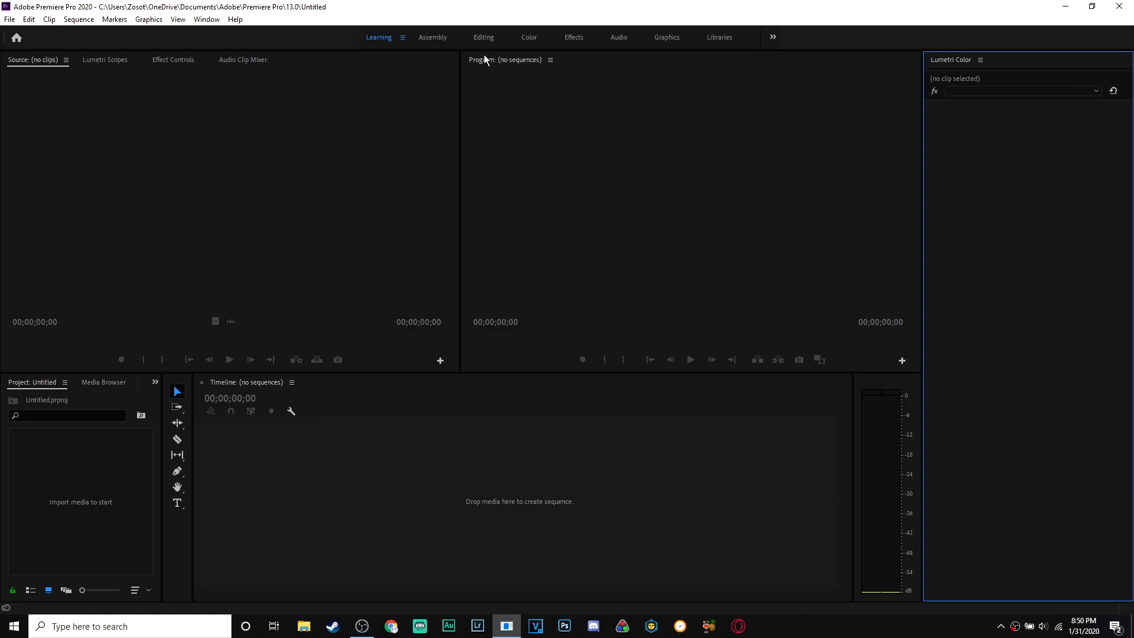
left_click(483, 37)
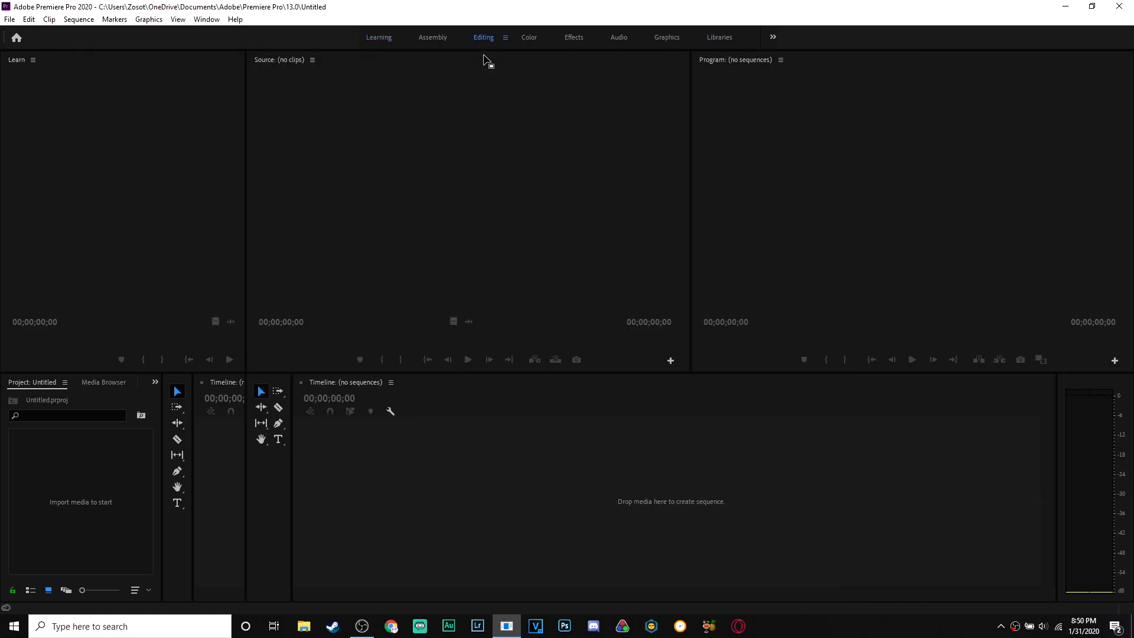